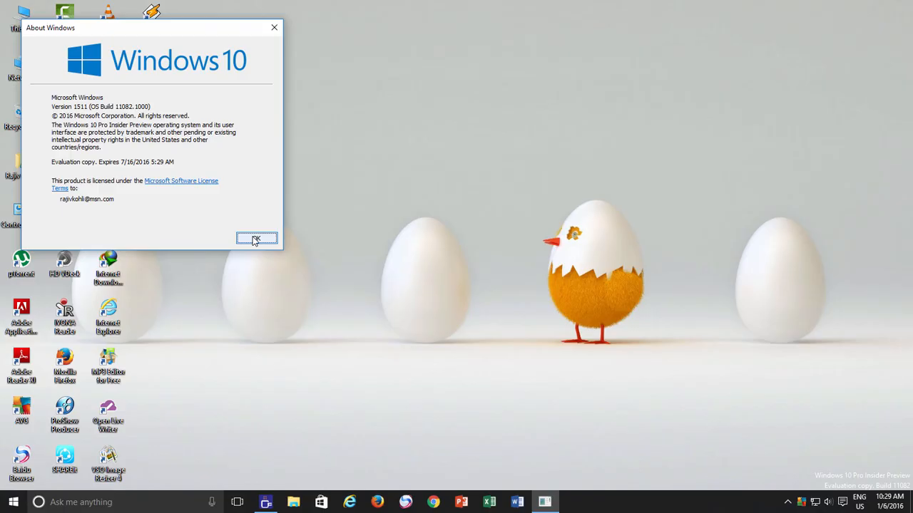
Step: Dismiss the About Windows dialog and bring up the Start menu with its three tile columns
left_click(256, 237)
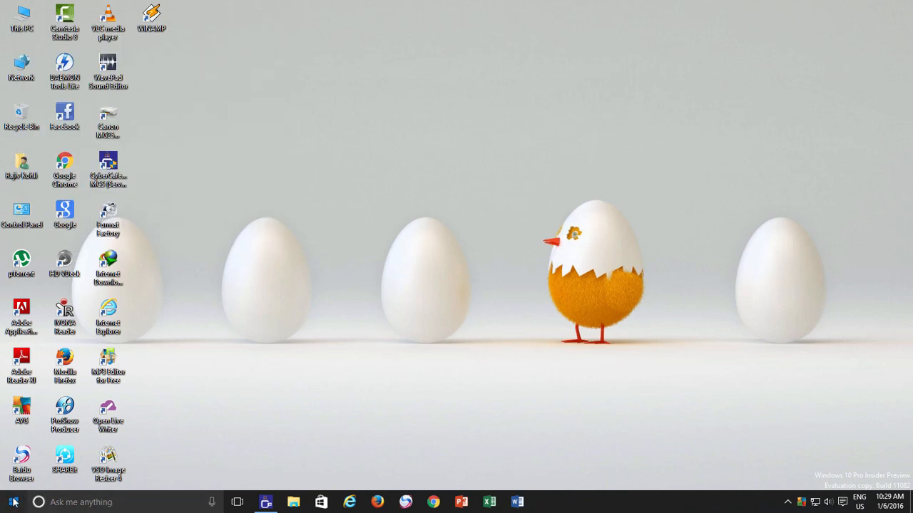
left_click(11, 502)
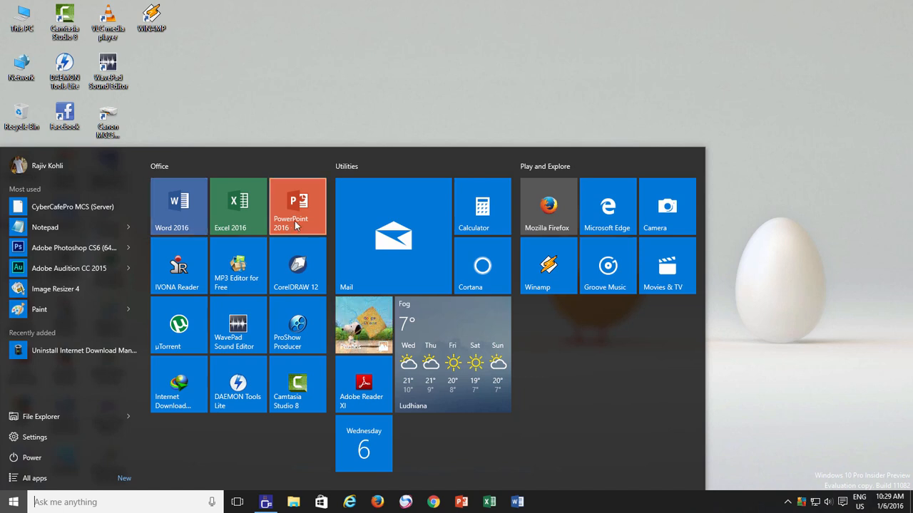
mouse_move(696, 293)
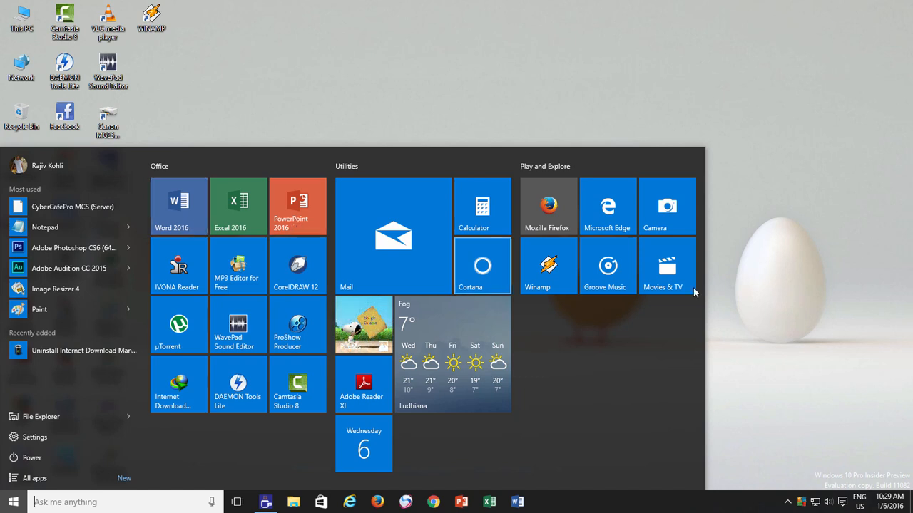
mouse_move(592, 331)
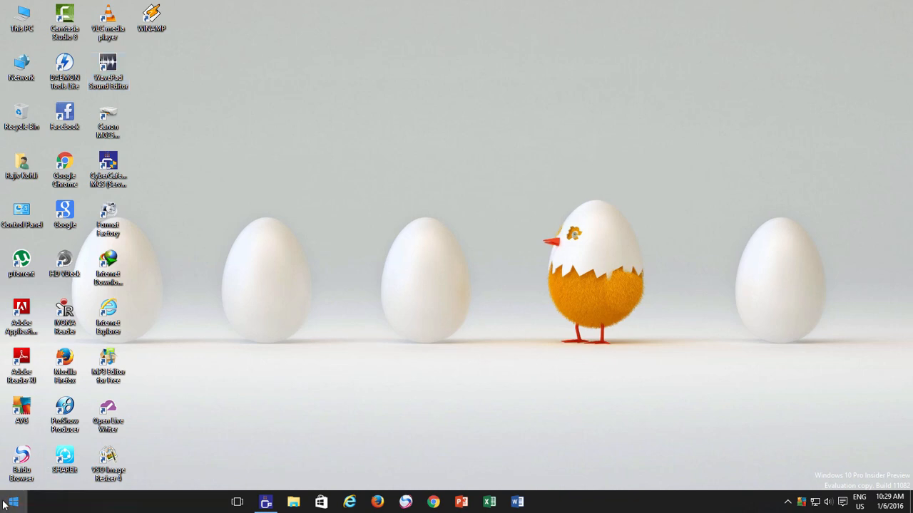
Step: Switch on 'Show more tiles' under Personalization > Start in Settings
left_click(11, 502)
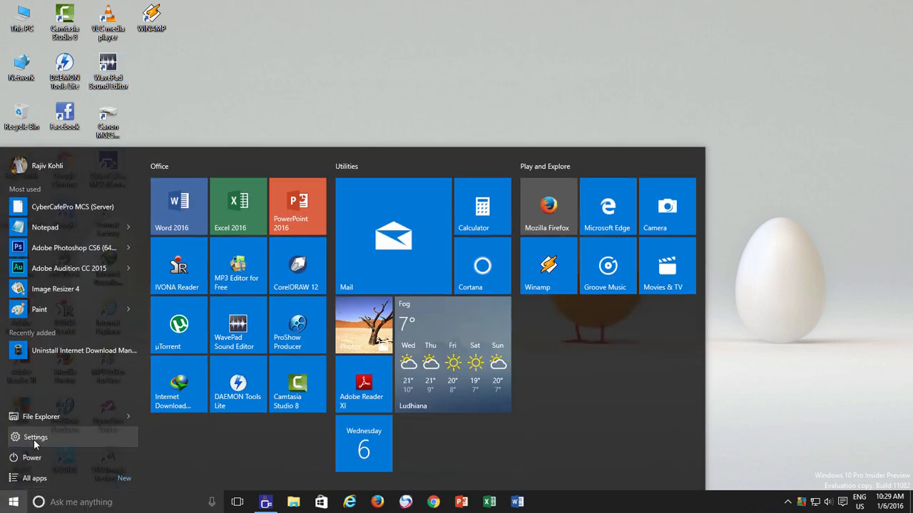
left_click(34, 436)
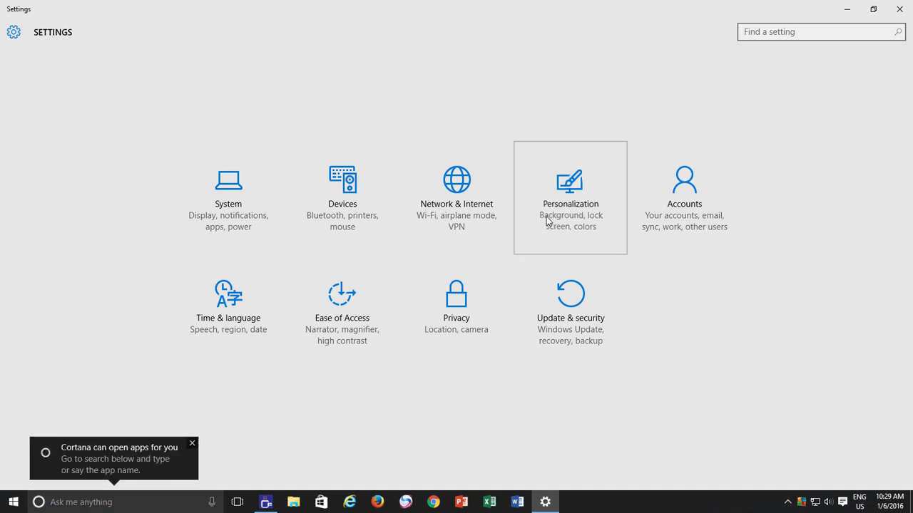
left_click(570, 197)
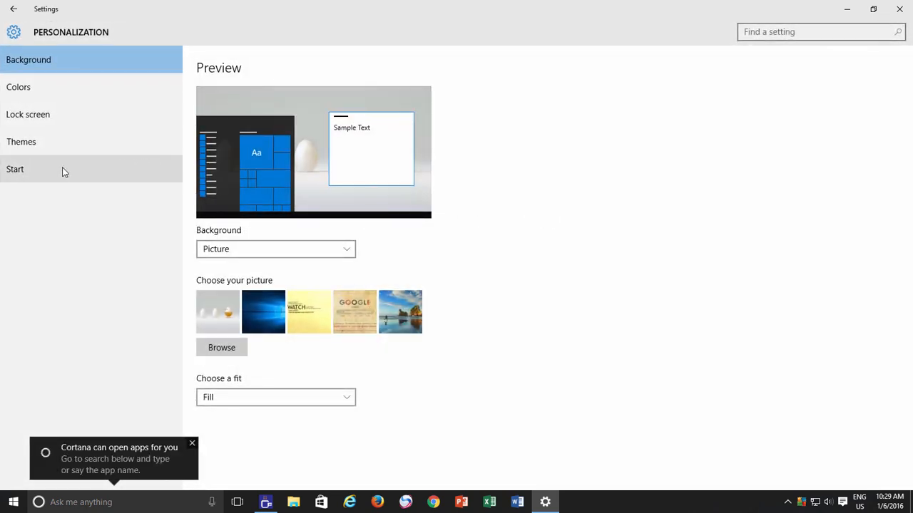
left_click(14, 169)
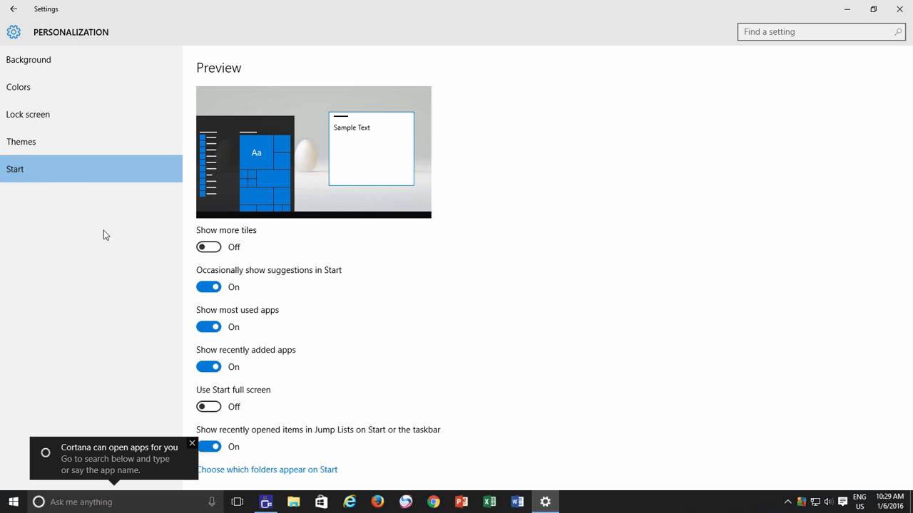
mouse_move(249, 238)
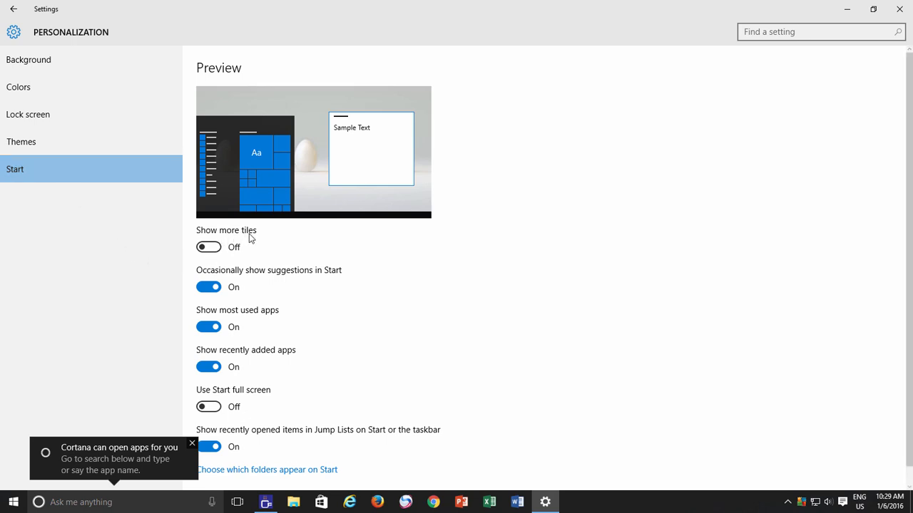
left_click(208, 247)
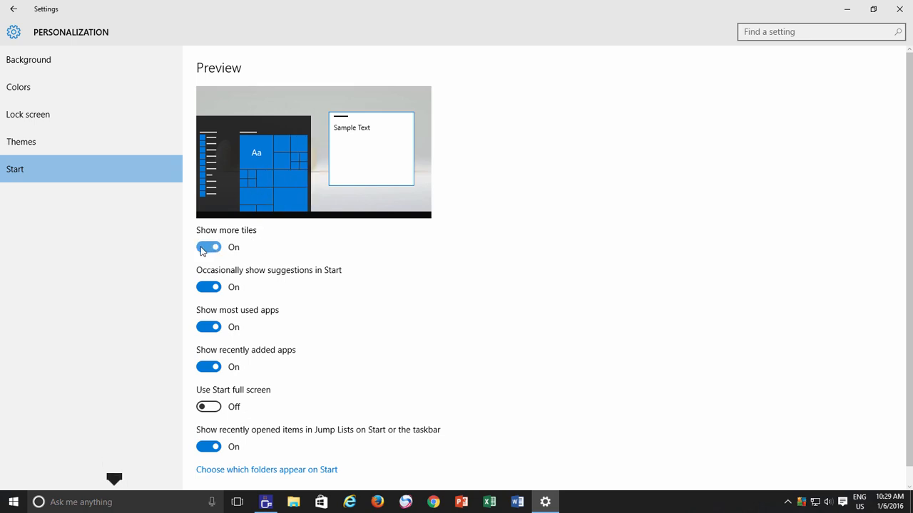
left_click(209, 246)
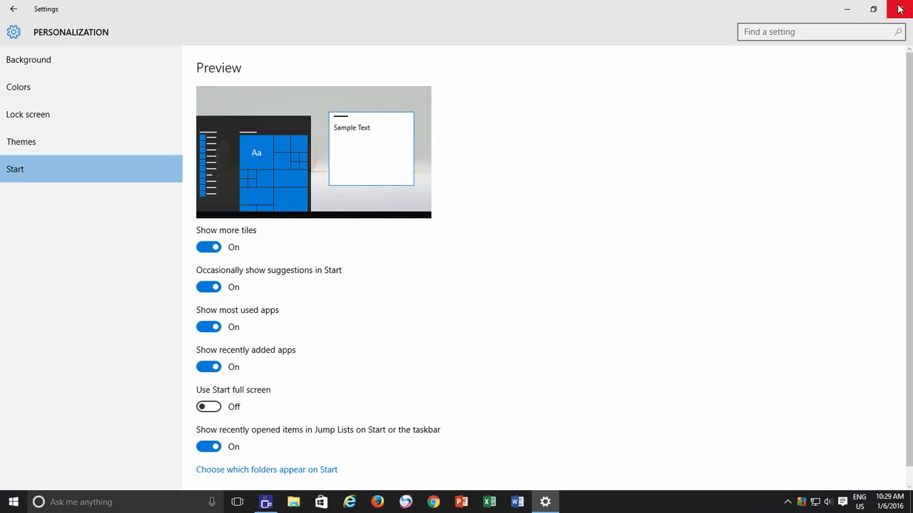
Step: Close Settings and drag the calendar tile beside PowerPoint 2016 in the Office group
left_click(13, 502)
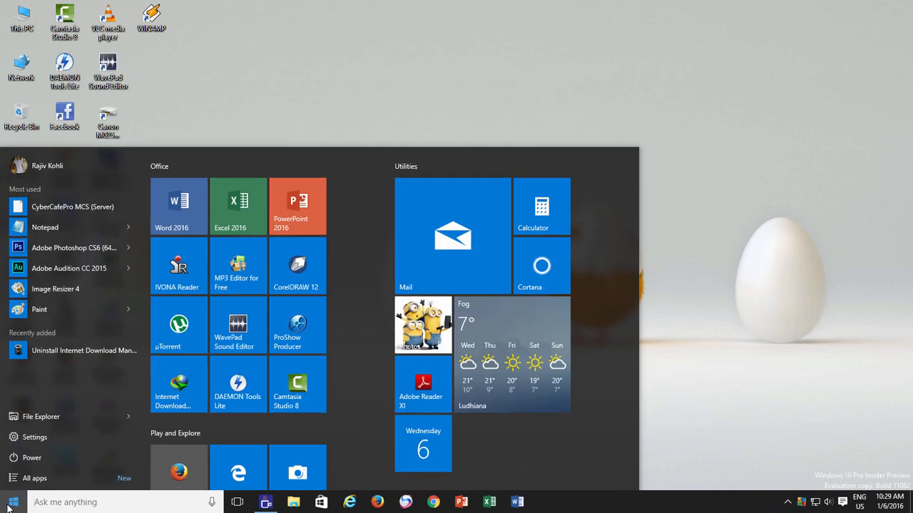
mouse_move(360, 257)
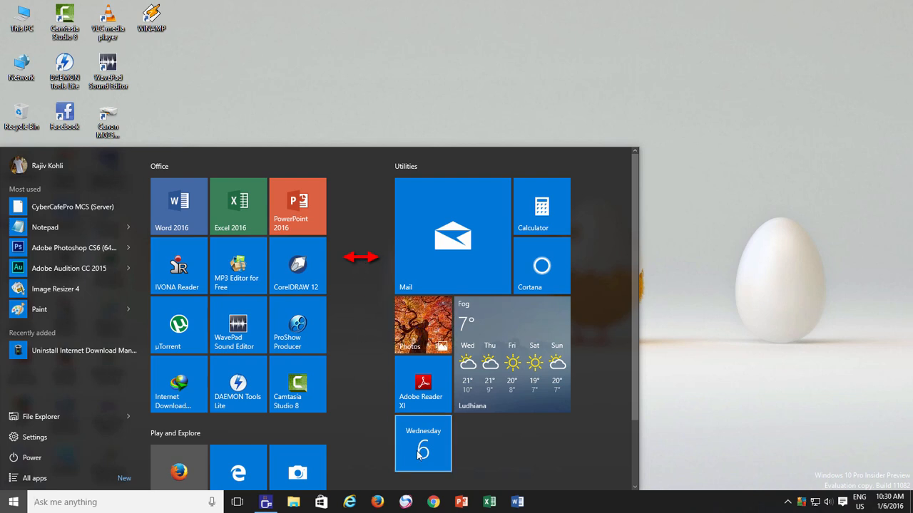
left_click_drag(422, 443, 355, 207)
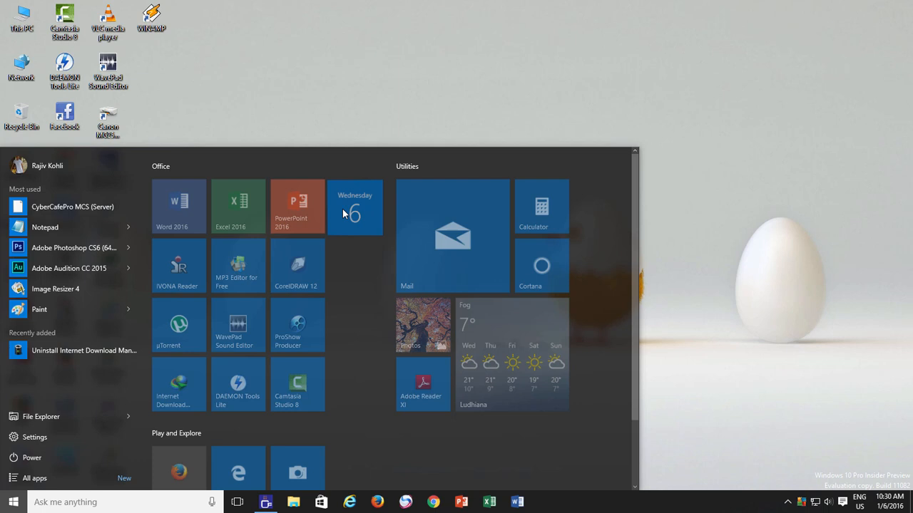
mouse_move(355, 214)
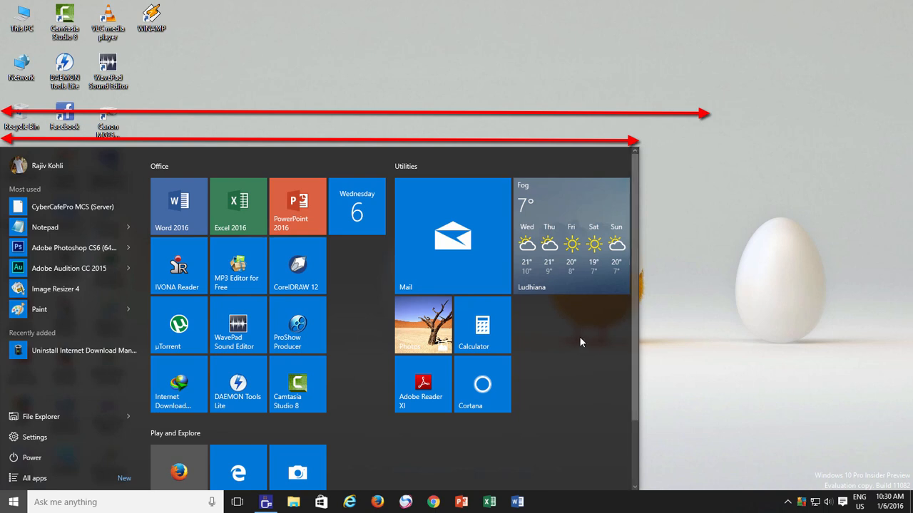
mouse_move(544, 354)
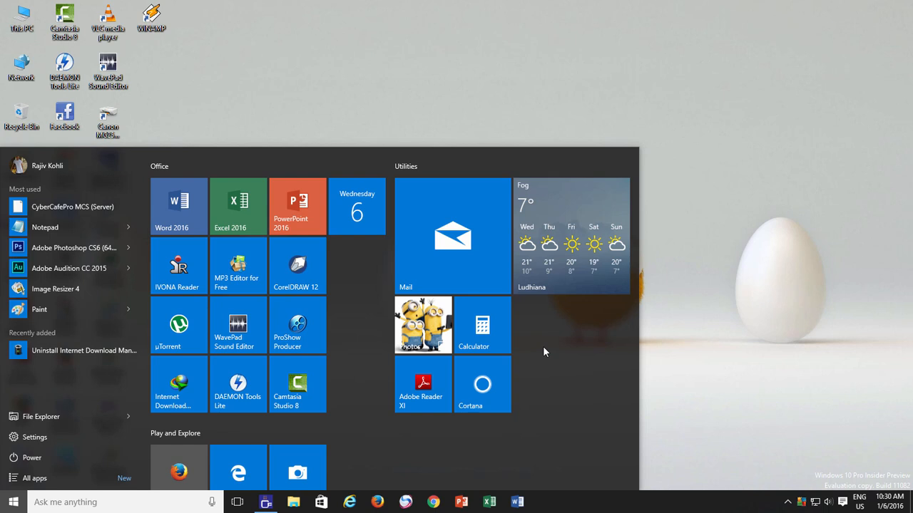
Step: Scroll the Start tile area to review the Office and Utilities groups
scroll("down", 3)
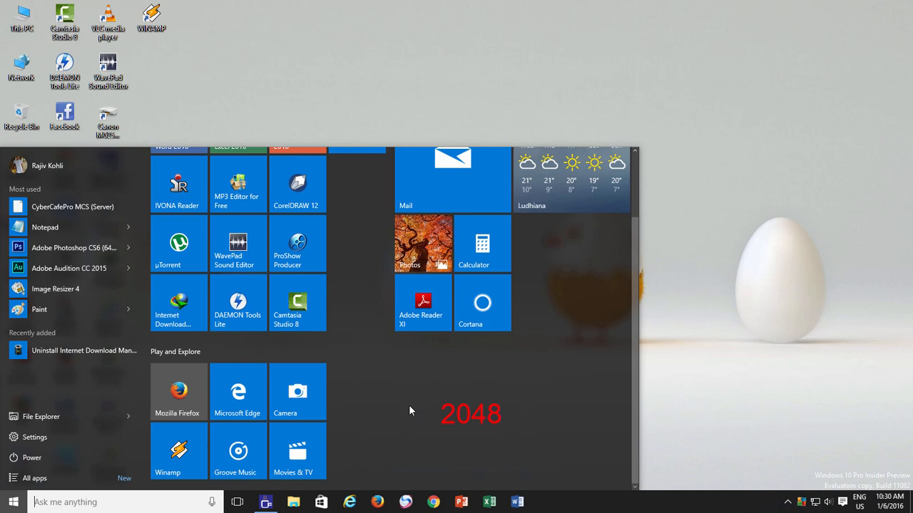
scroll("up", 3)
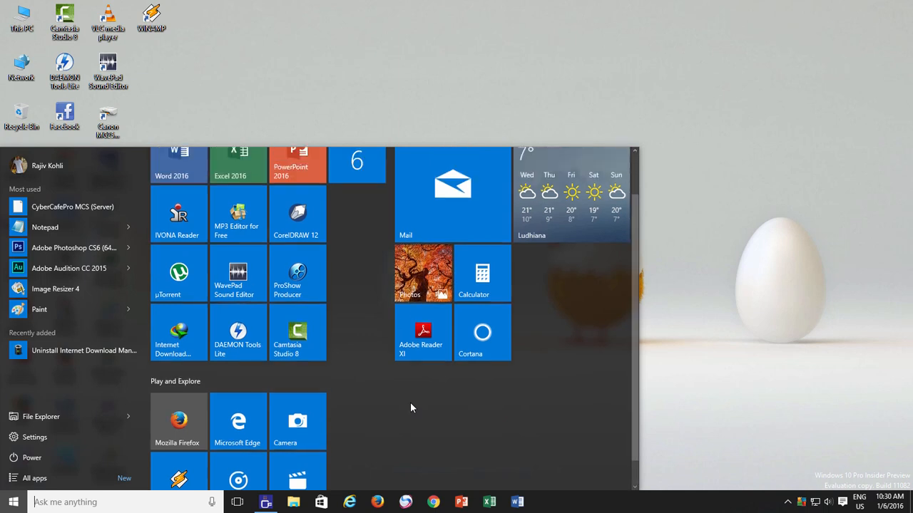
scroll("up", 3)
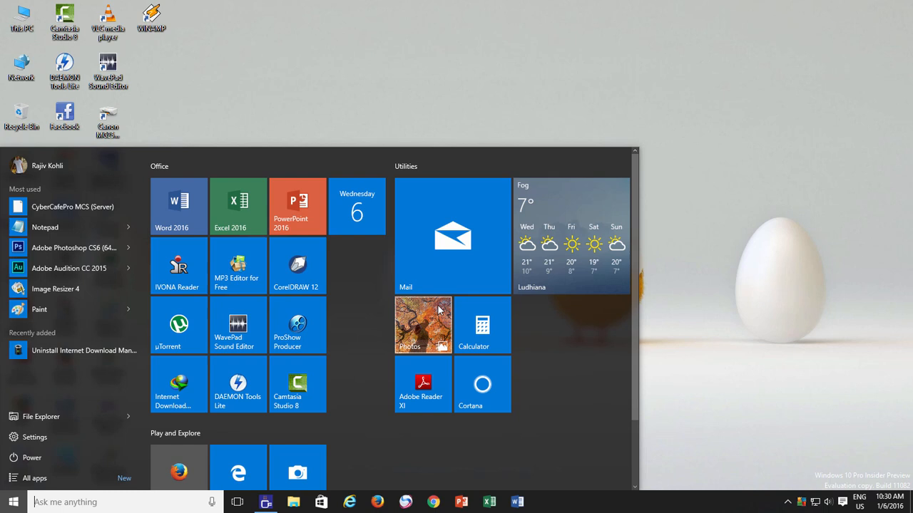
right_click(454, 237)
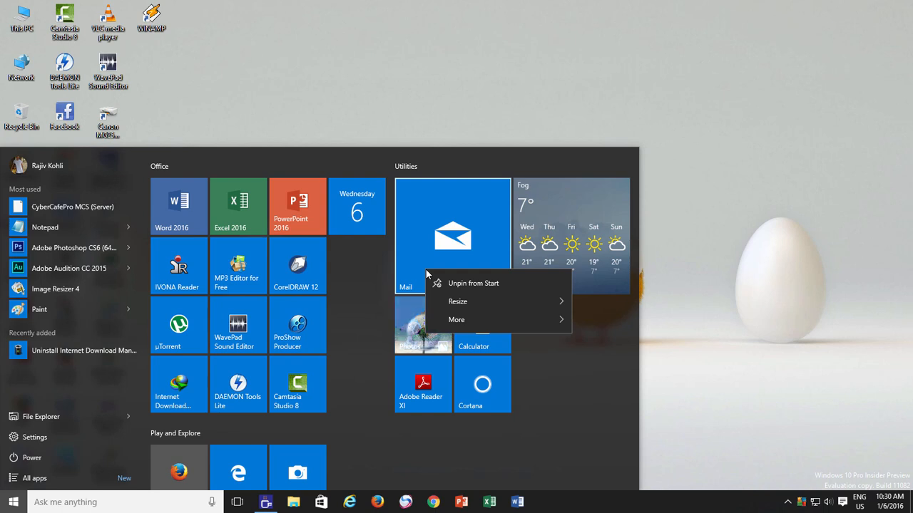
left_click(456, 319)
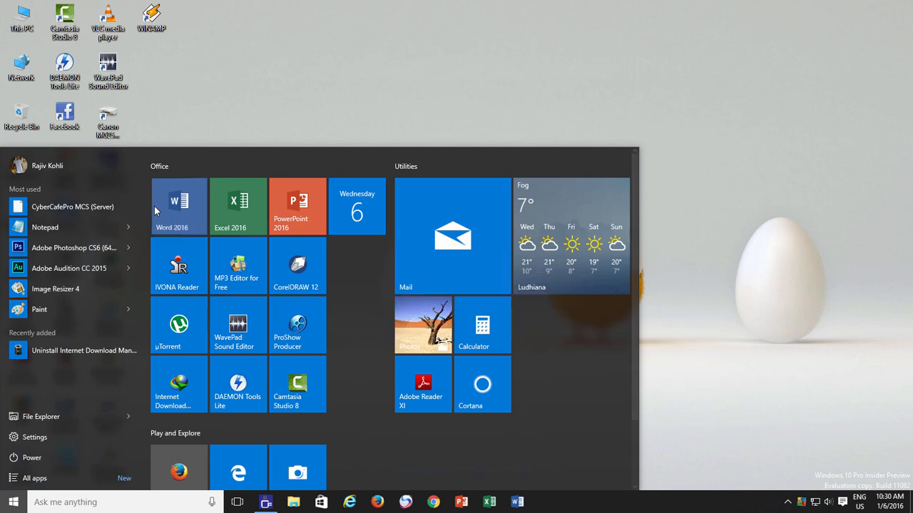
right_click(179, 205)
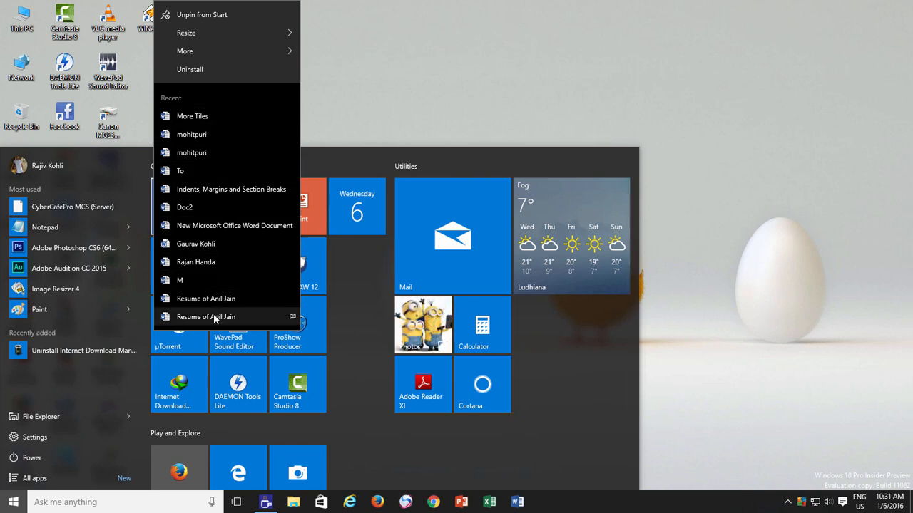
mouse_move(217, 115)
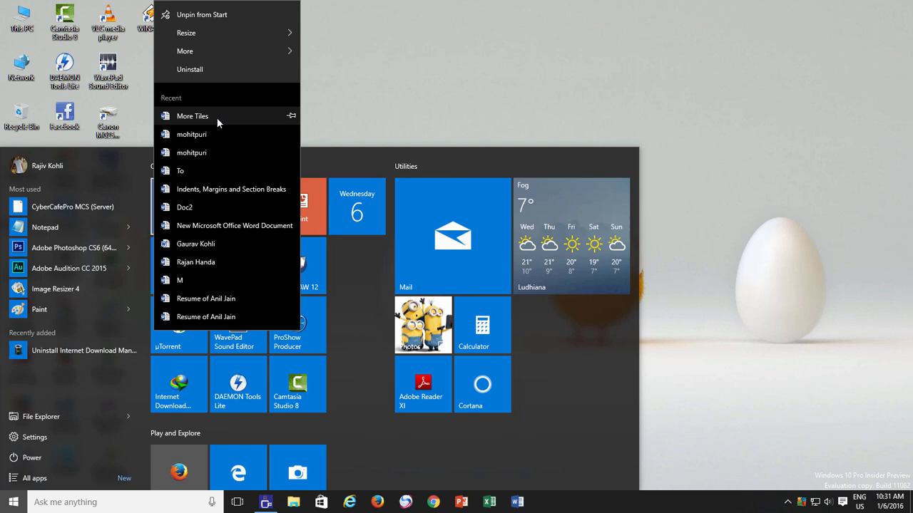
mouse_move(257, 171)
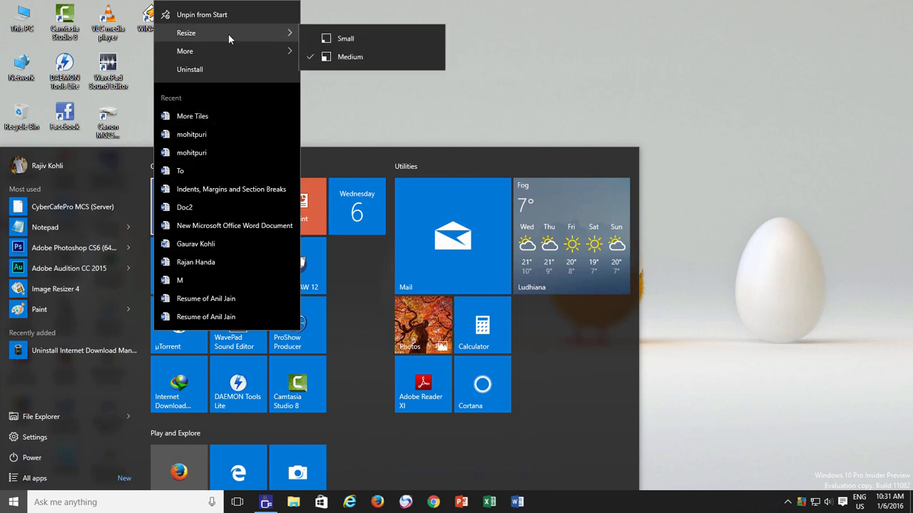
mouse_move(350, 405)
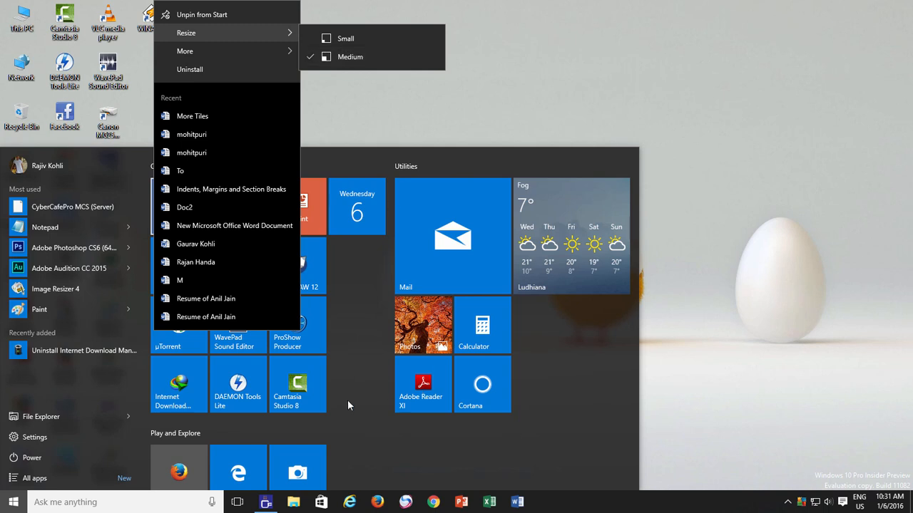
right_click(482, 385)
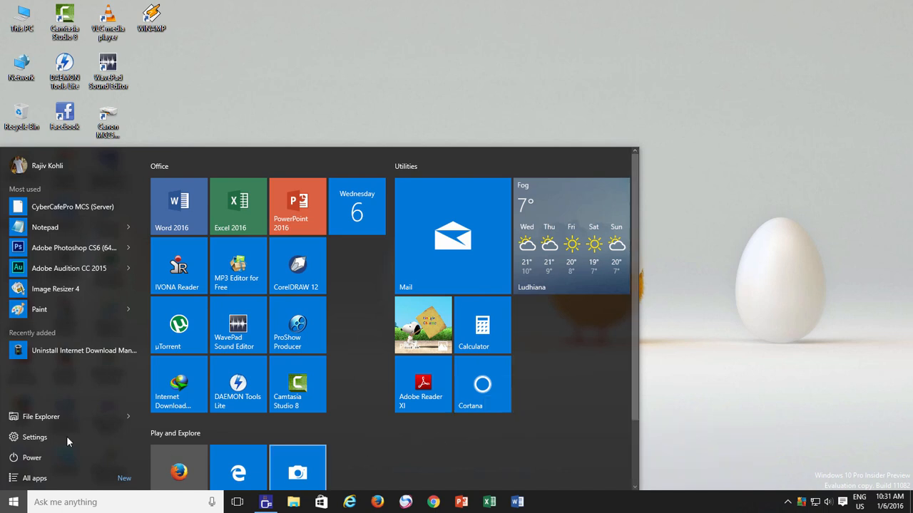
Step: Enable 'Show color on Start, taskbar, action center, and title bar' under Colors and check Start
left_click(34, 436)
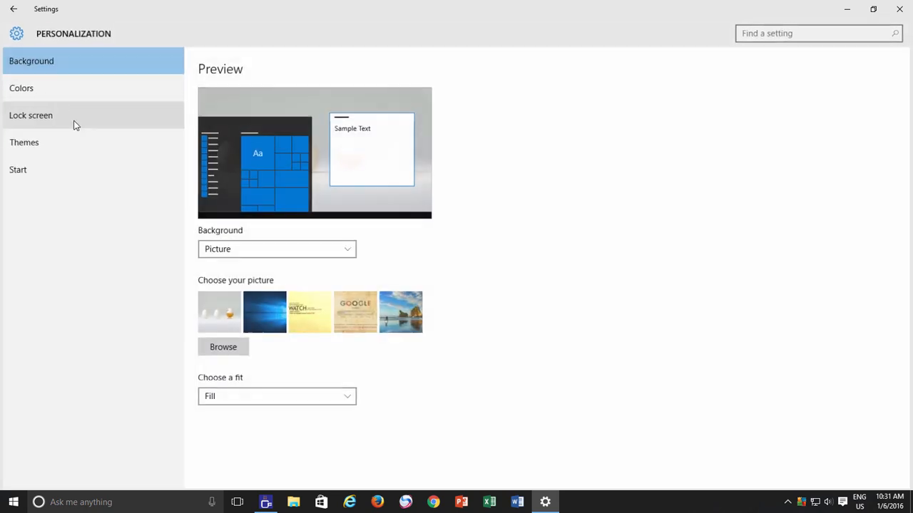
left_click(22, 87)
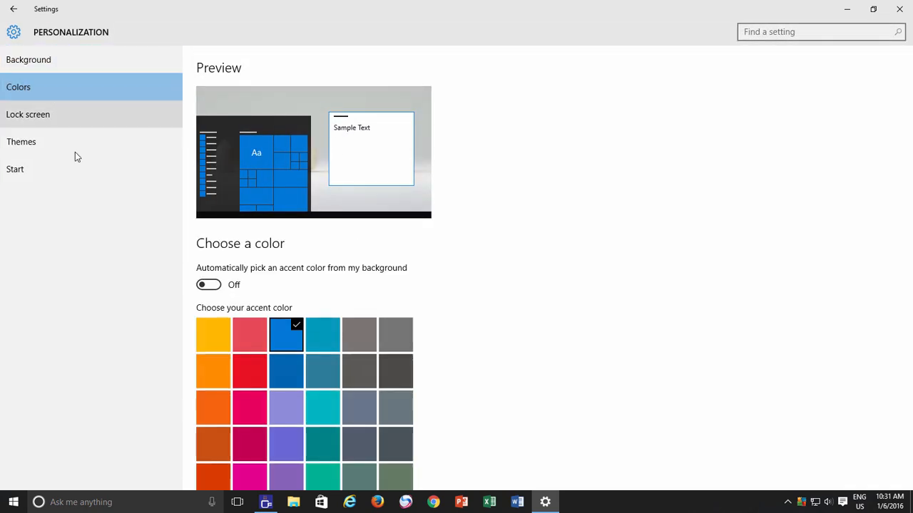
scroll("down", 3)
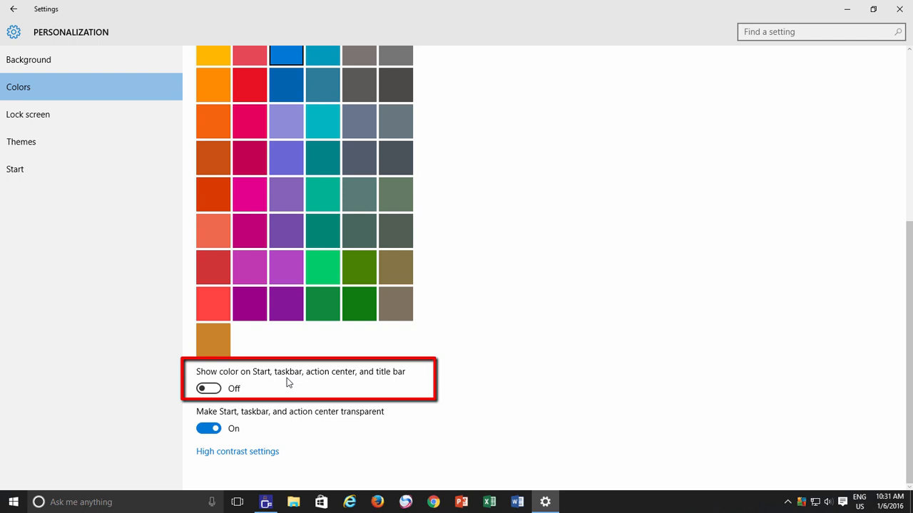
mouse_move(350, 379)
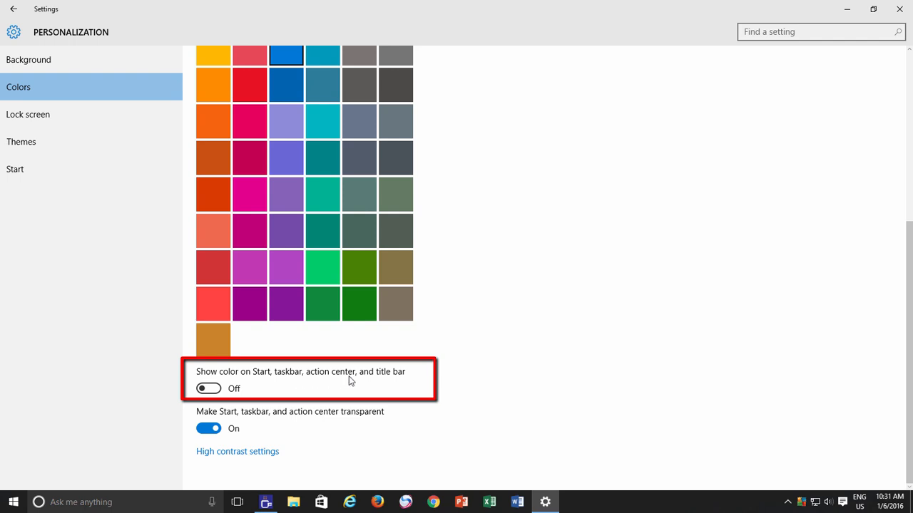
mouse_move(390, 382)
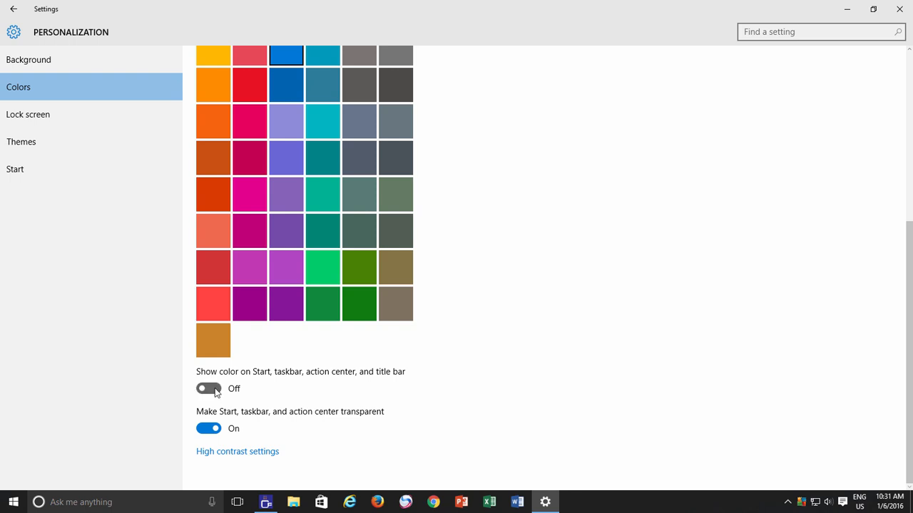
left_click(208, 388)
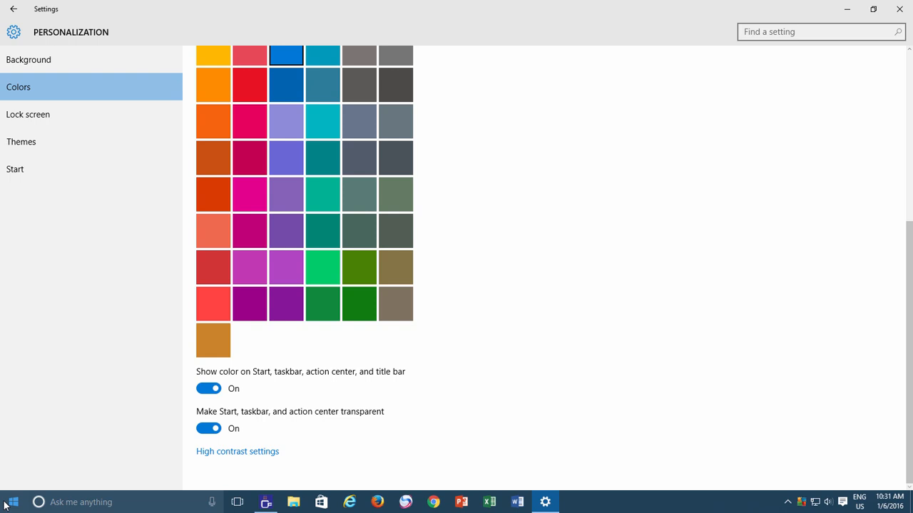
left_click(11, 502)
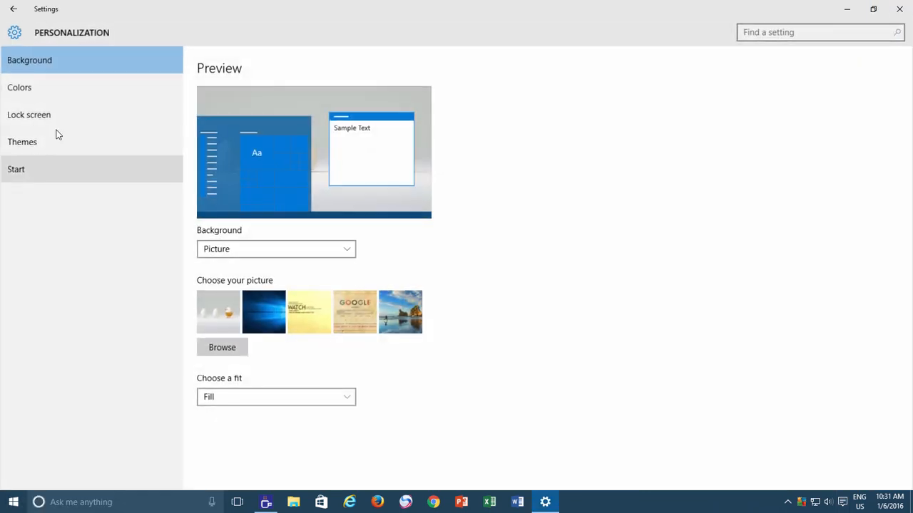
Step: View the Lock screen settings and its Background choices
left_click(28, 114)
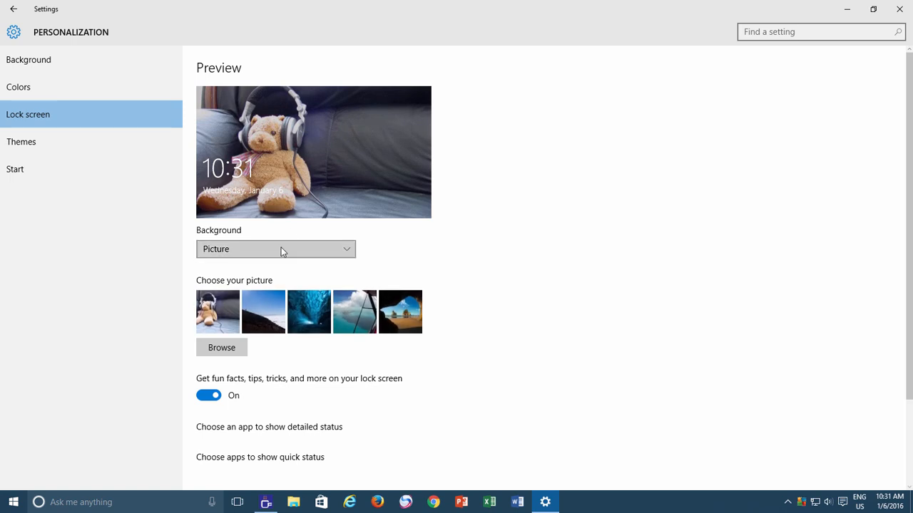
left_click(276, 248)
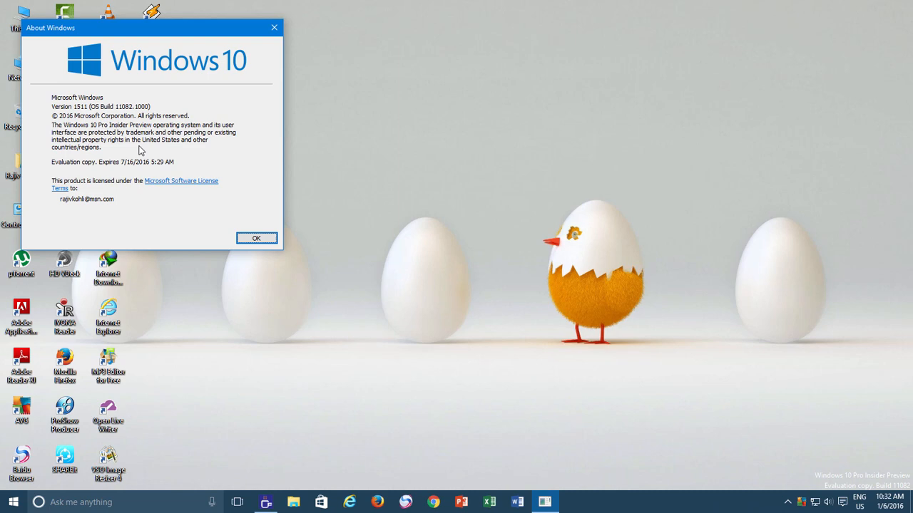
mouse_move(127, 116)
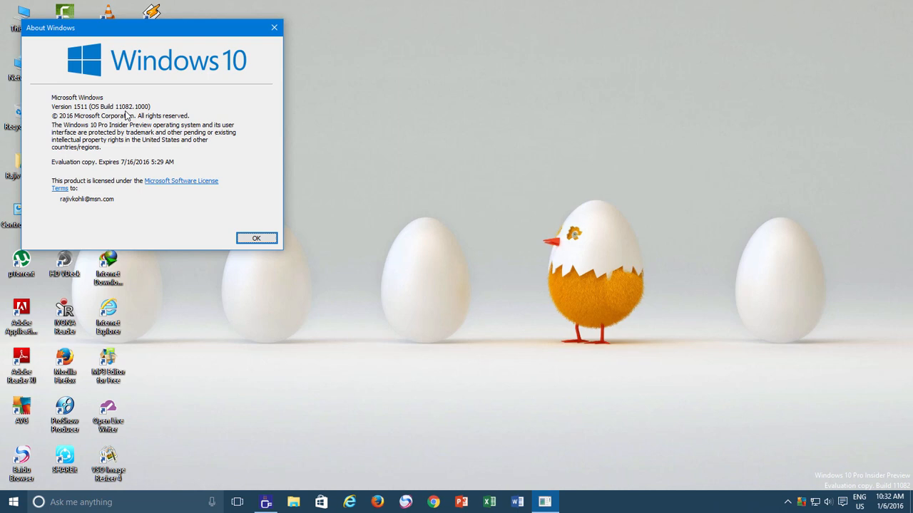
Step: Close the About Windows dialog with OK, leaving the desktop clear
left_click(256, 237)
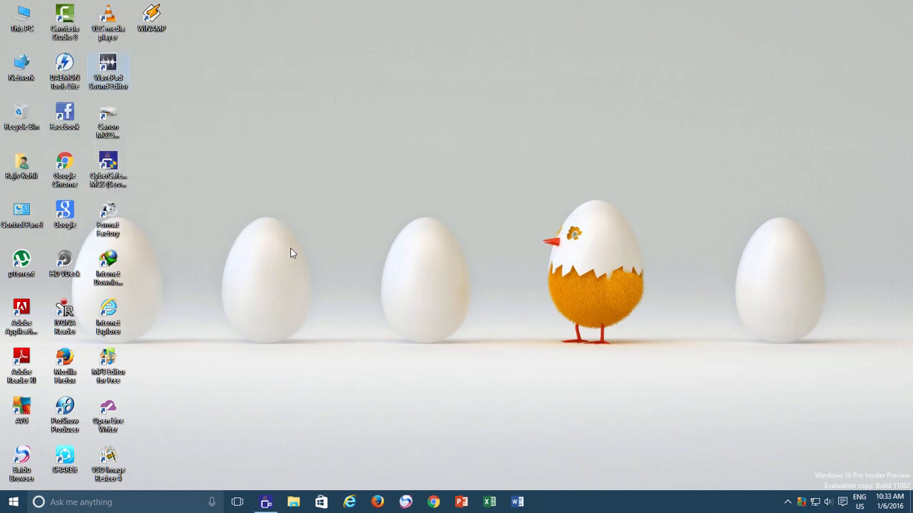